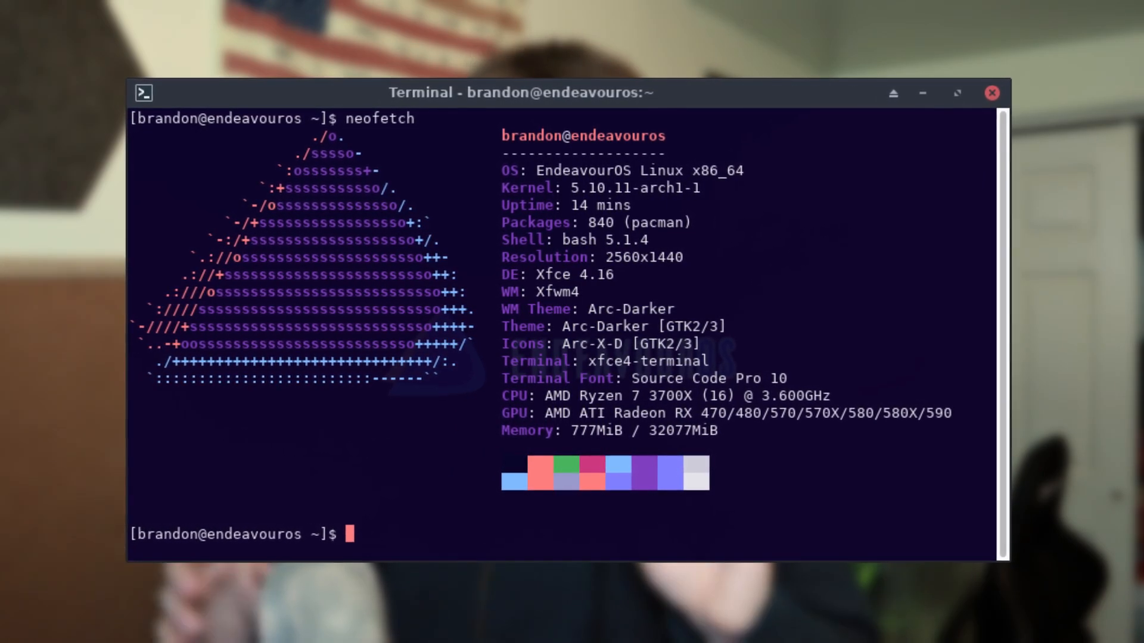
- Join the TechHut channel, view the Techie+ tier perks, then browse the Patreon page tiers
left_click(771, 102)
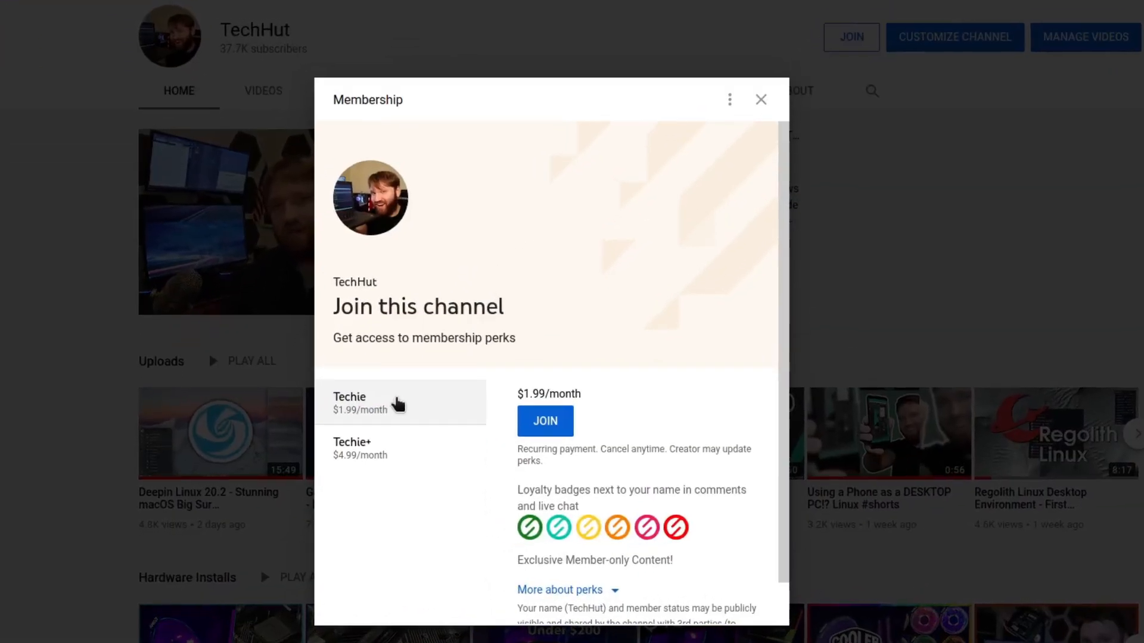
left_click(560, 589)
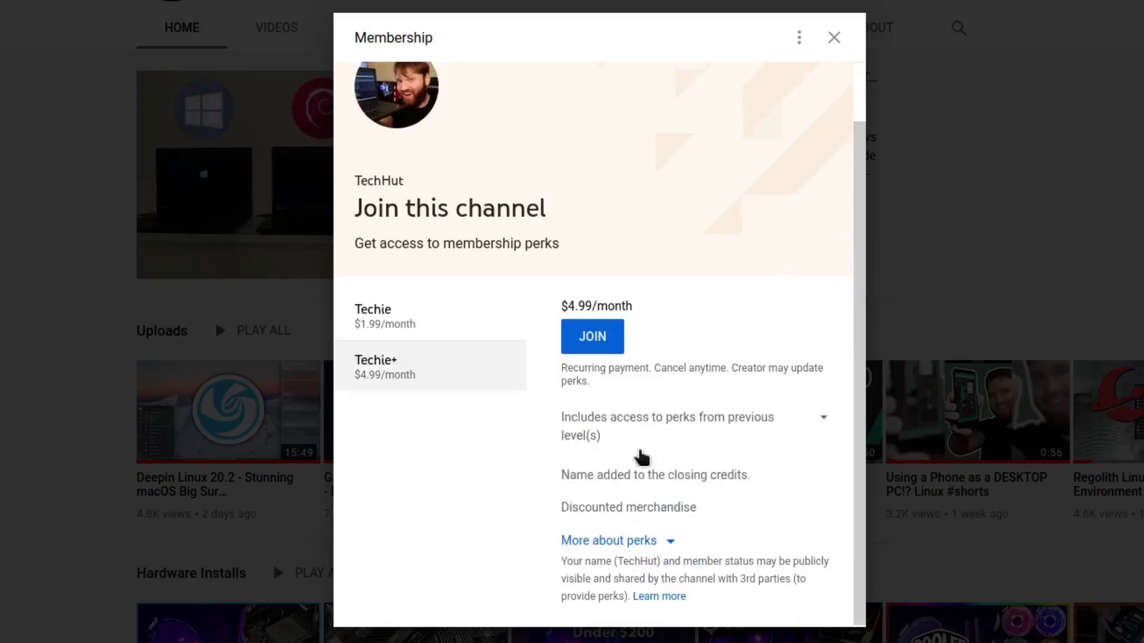
mouse_move(511, 475)
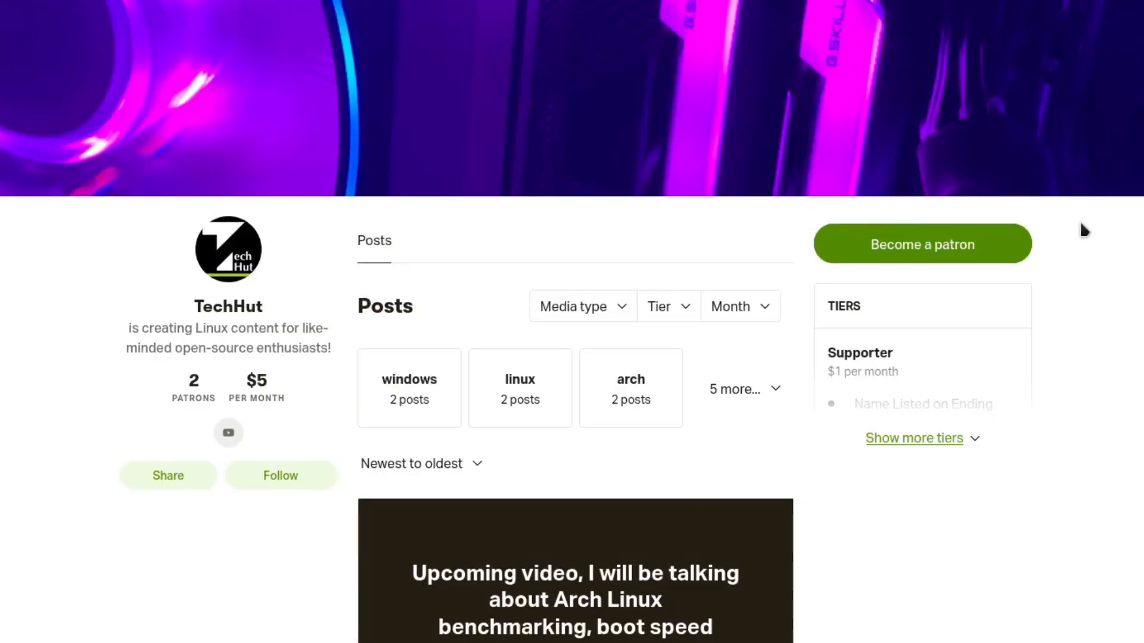
scroll("down", 3)
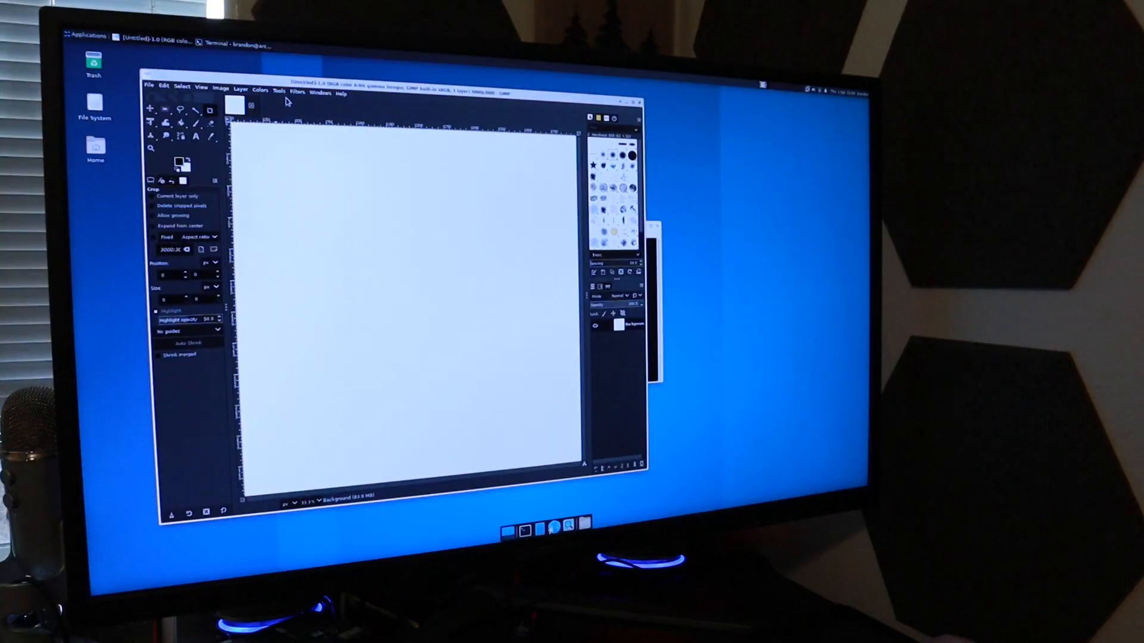
- Launch the Lava render filter from Filters > Render on the blank canvas
left_click(296, 93)
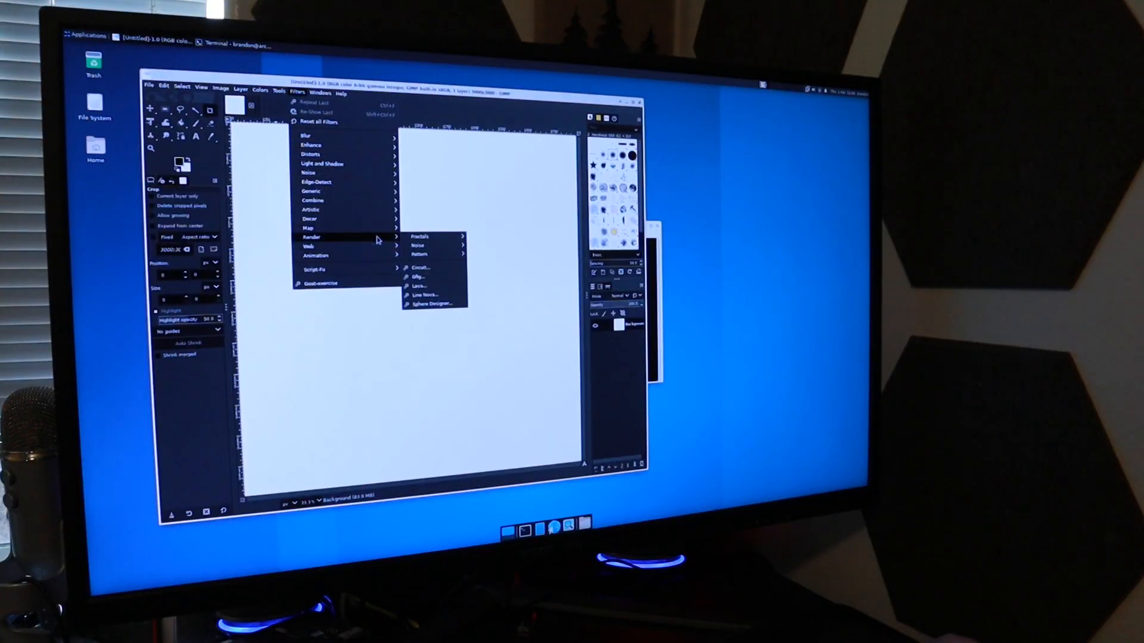
left_click(423, 286)
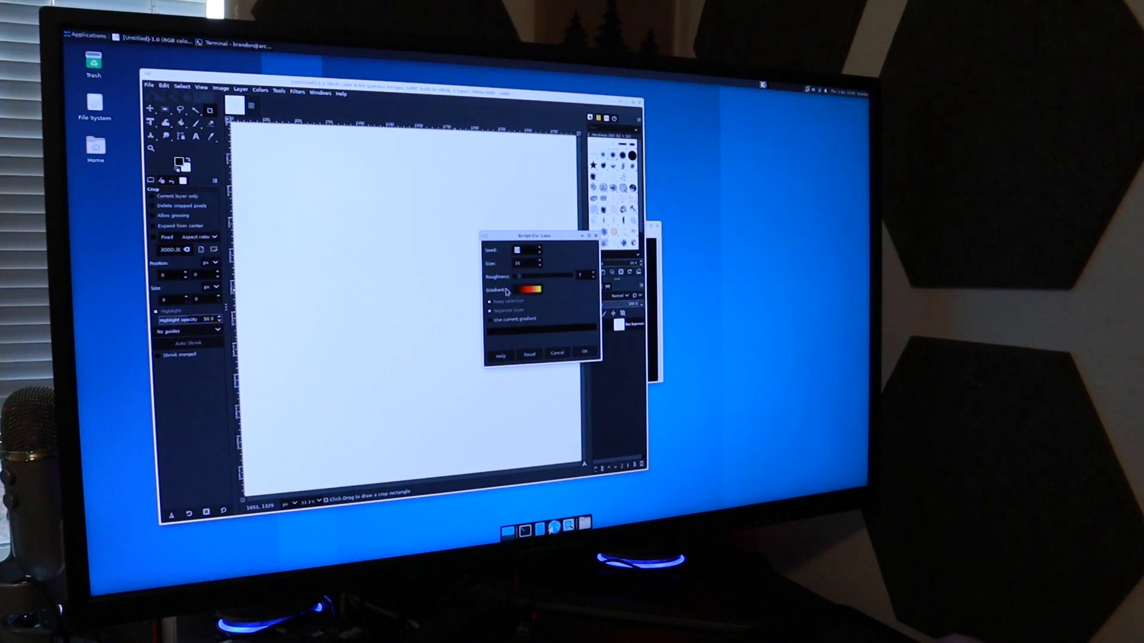